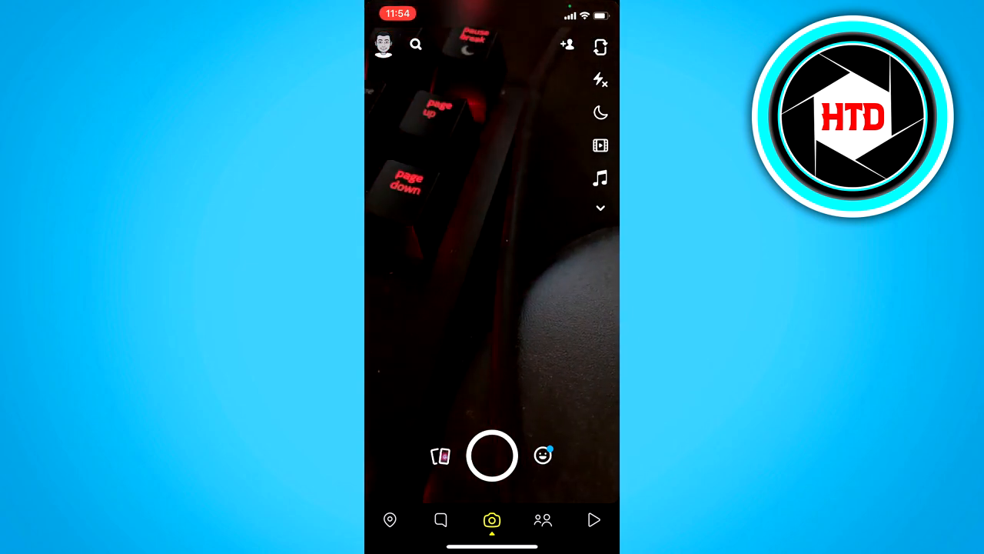
- Open Memories and scroll the Snaps grid down to a saved November 2020 snap
click(440, 455)
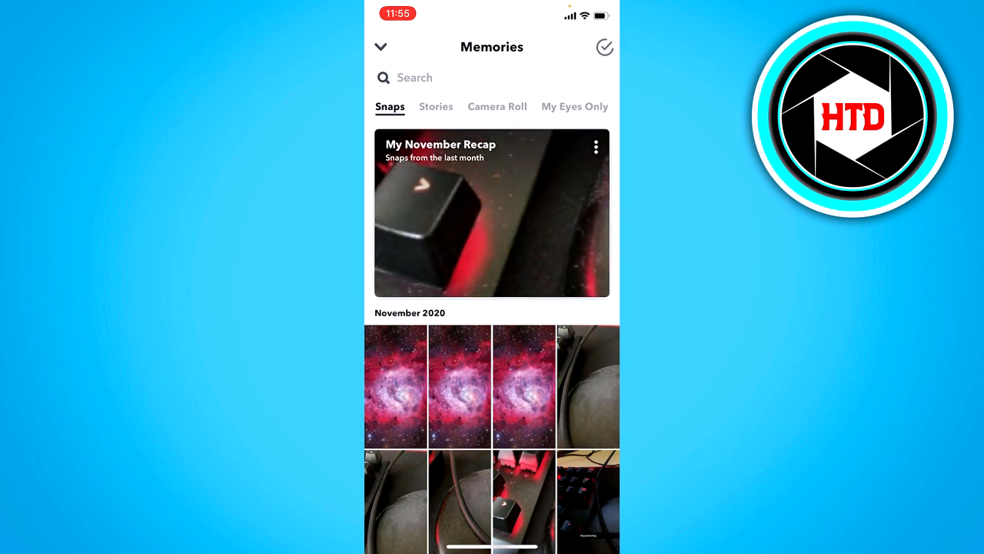
scroll(down, 3)
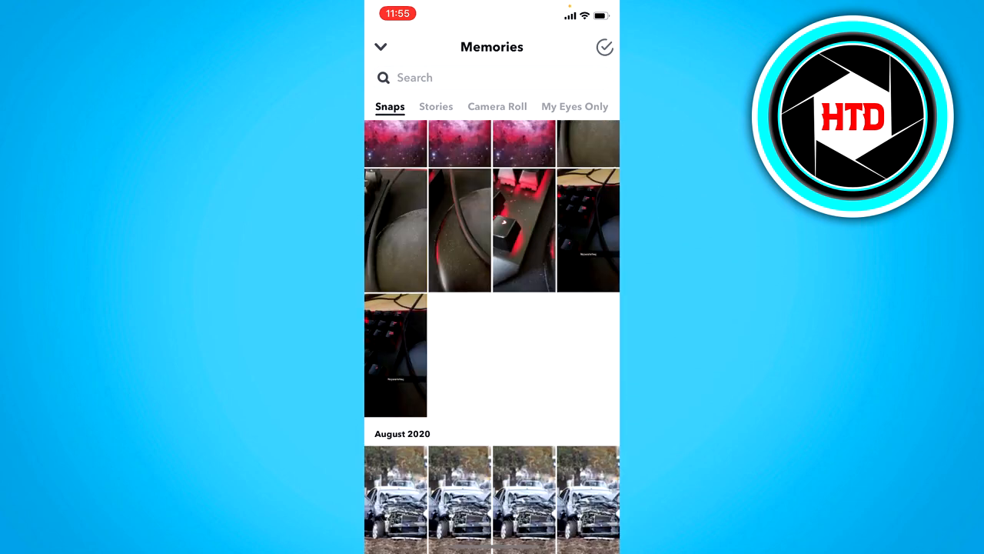
scroll(down, 3)
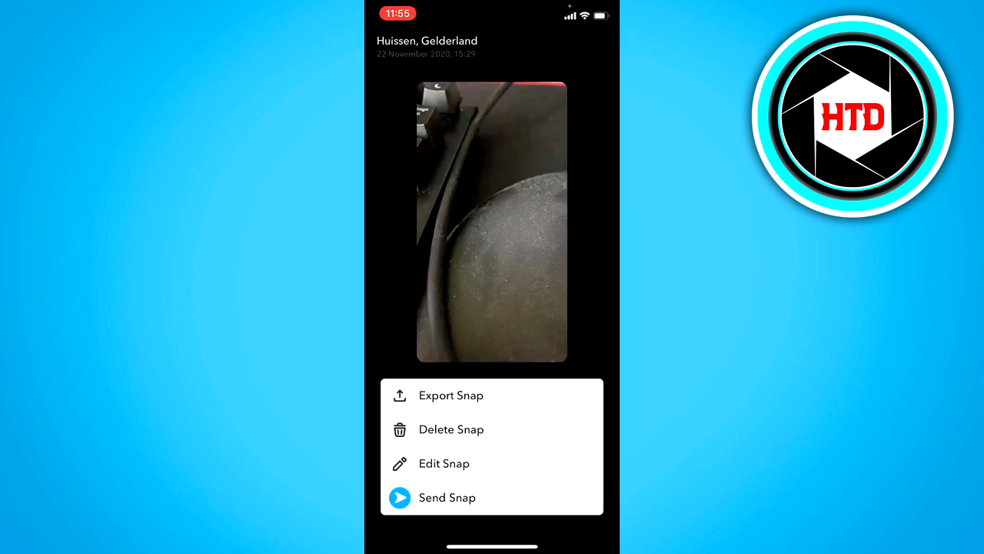
- Export the snap with Save Image to the camera roll, then return to the camera screen
click(450, 394)
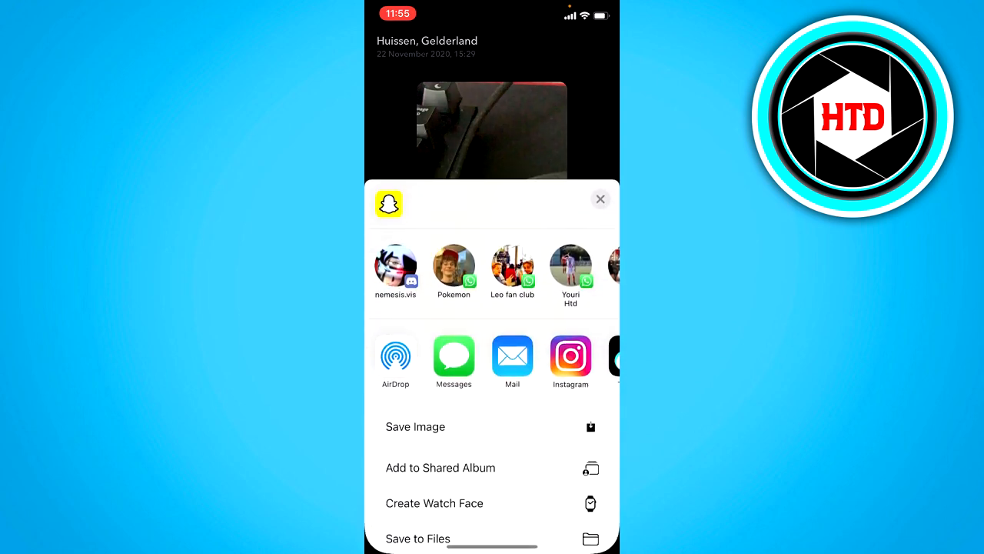
click(600, 199)
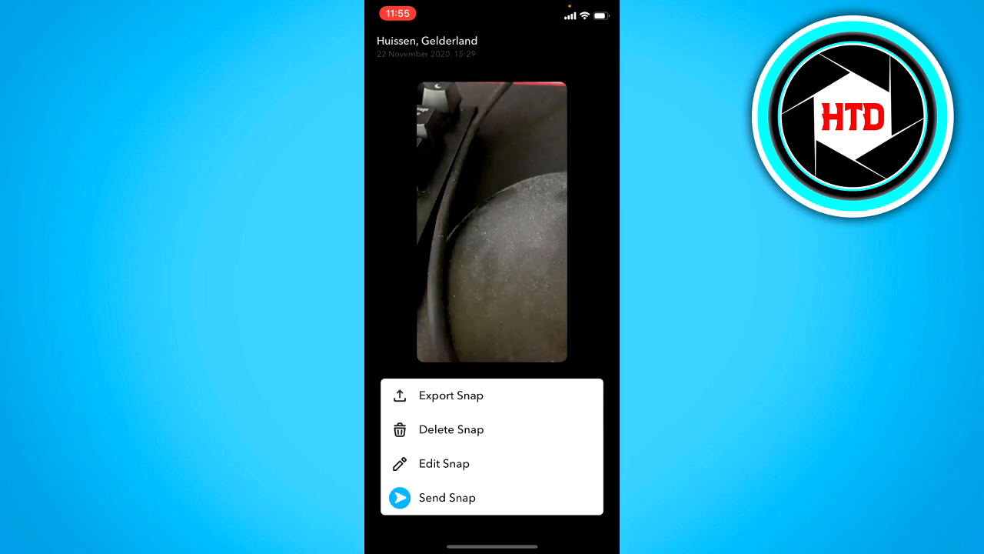
click(452, 394)
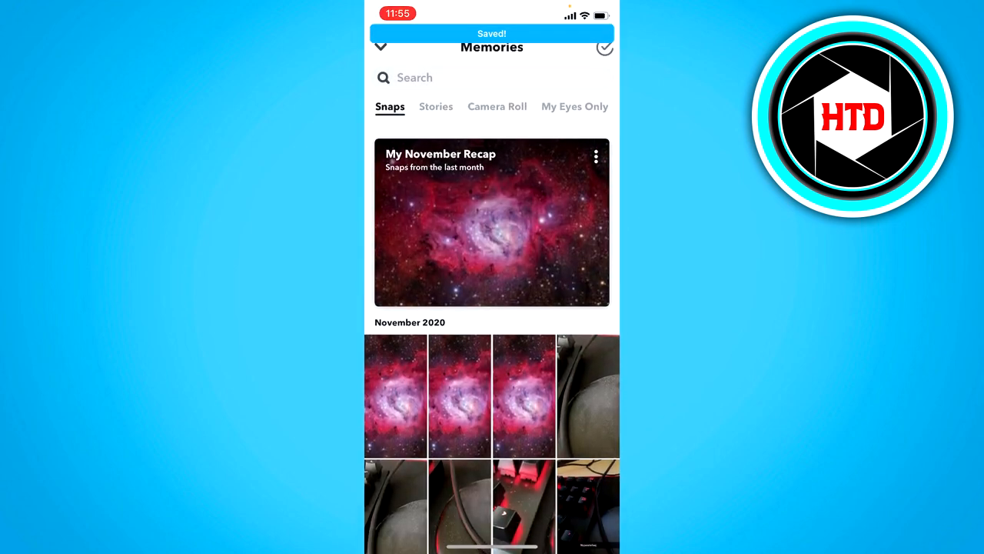
click(380, 46)
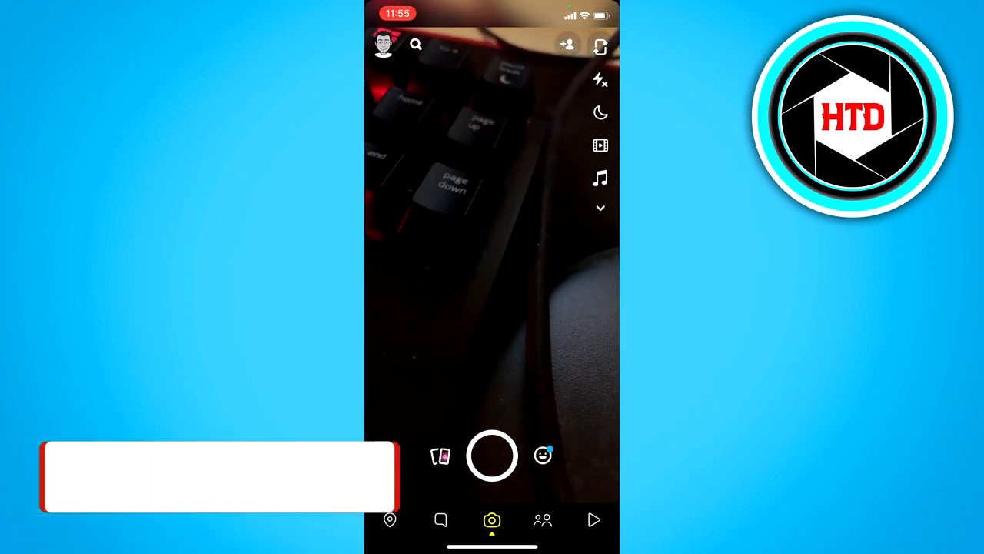
- Open Settings from the profile and scroll through it to locate the Memories entry
click(382, 44)
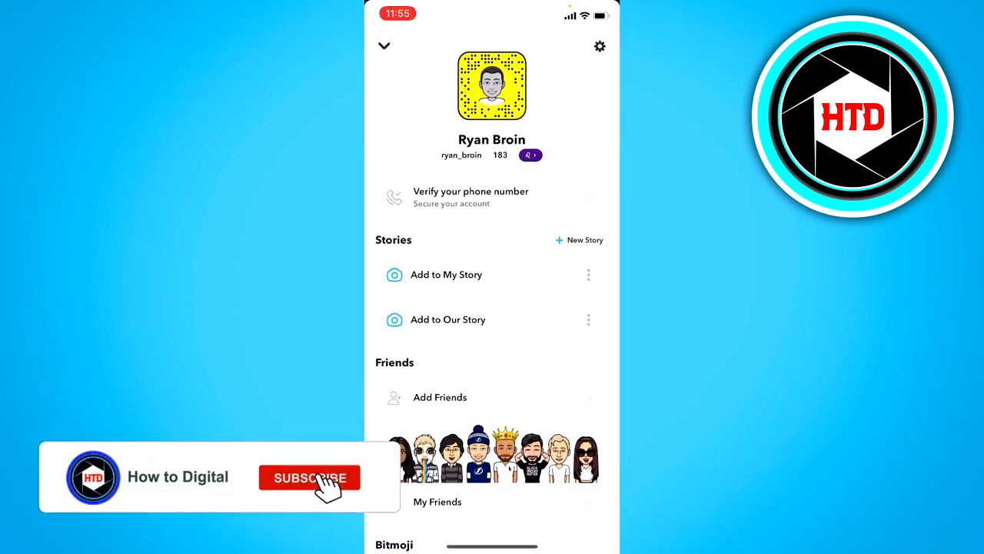
click(600, 47)
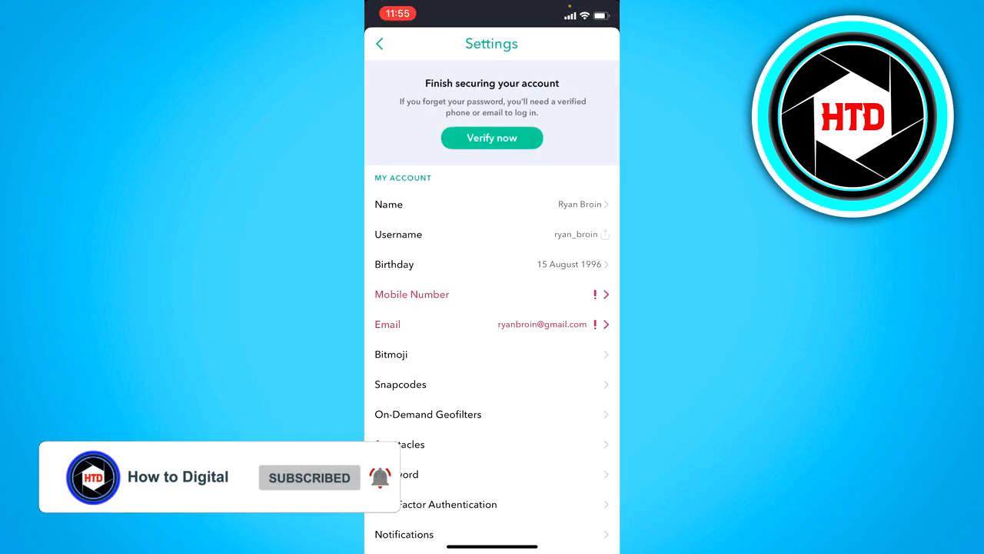
scroll(down, 3)
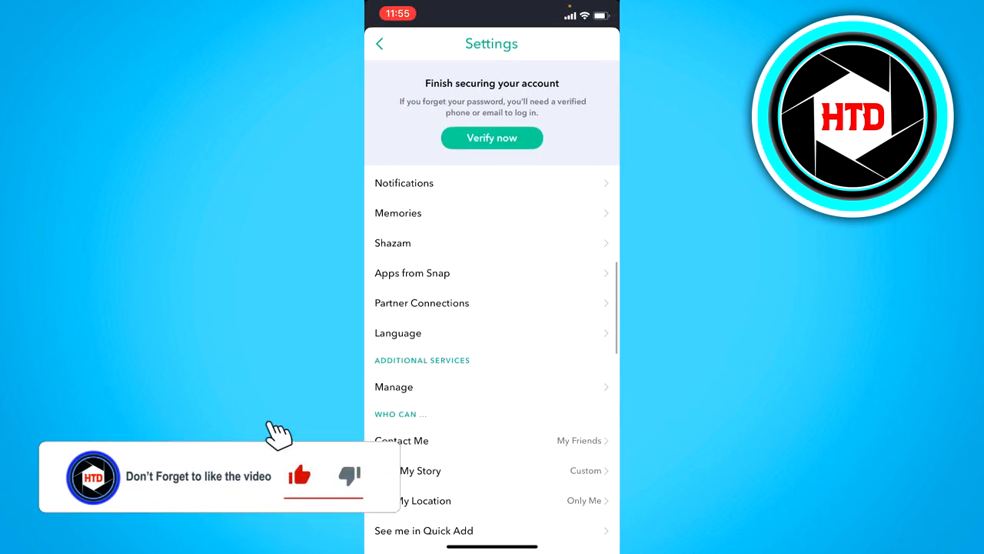
scroll(down, 3)
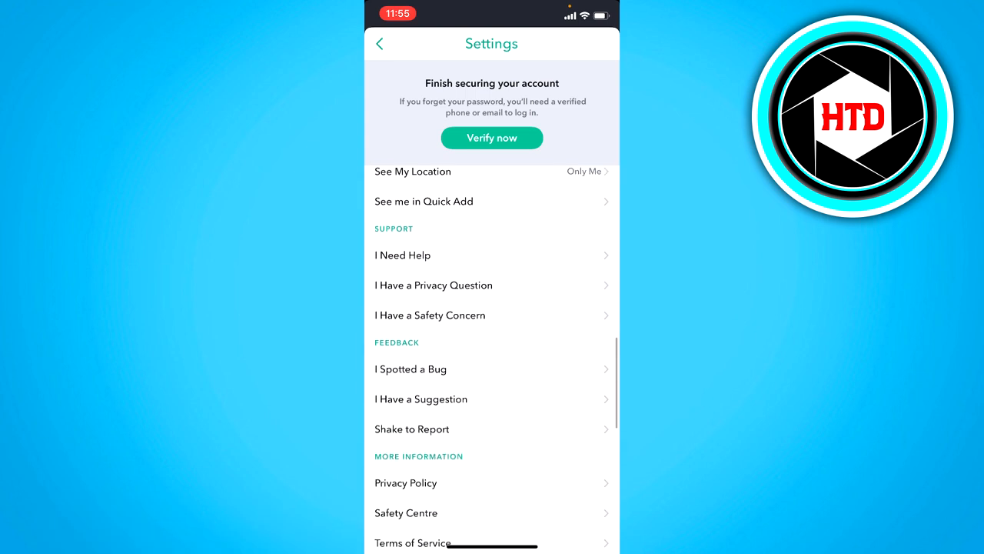
scroll(down, 3)
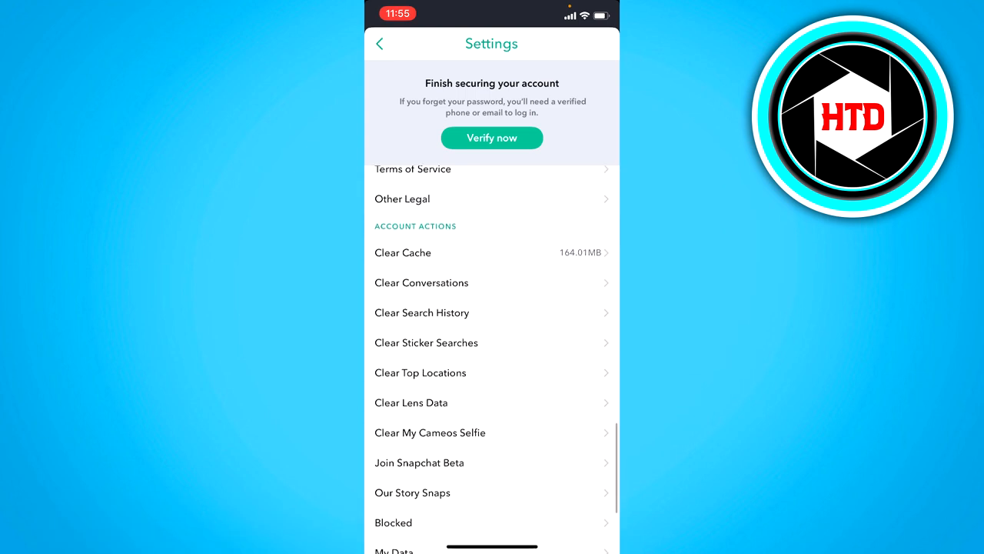
scroll(up, 3)
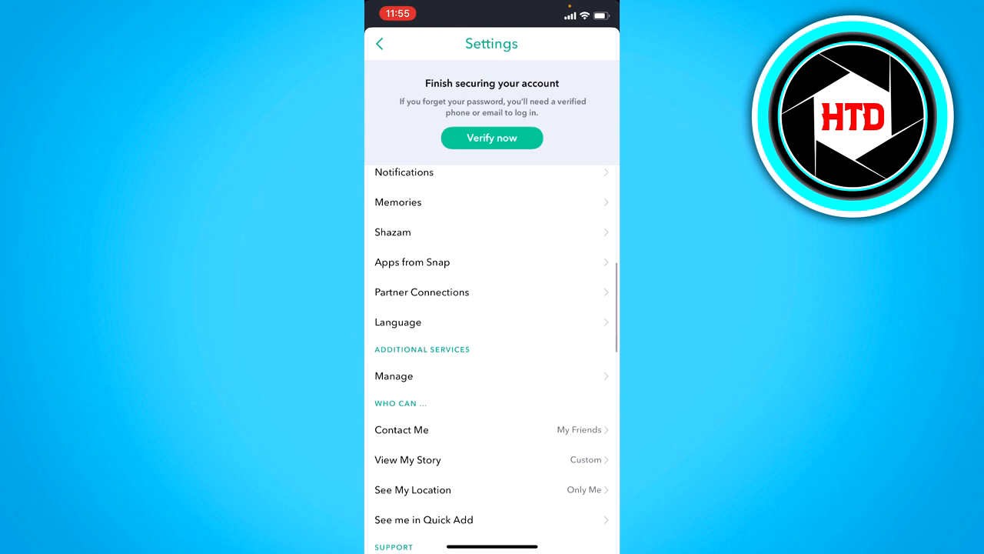
- Set the Memories Save Button destination to Memories & Camera Roll and leave the settings
click(492, 202)
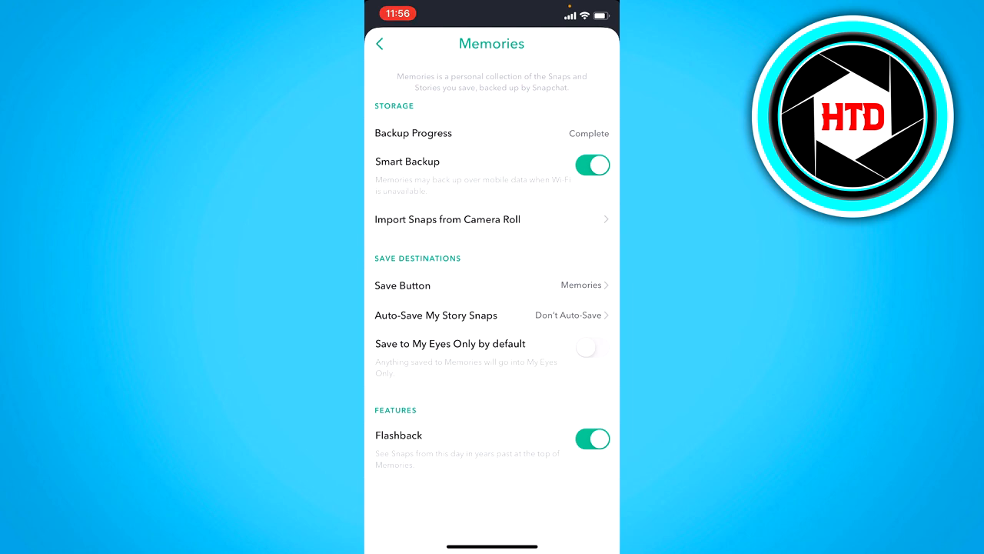
click(492, 285)
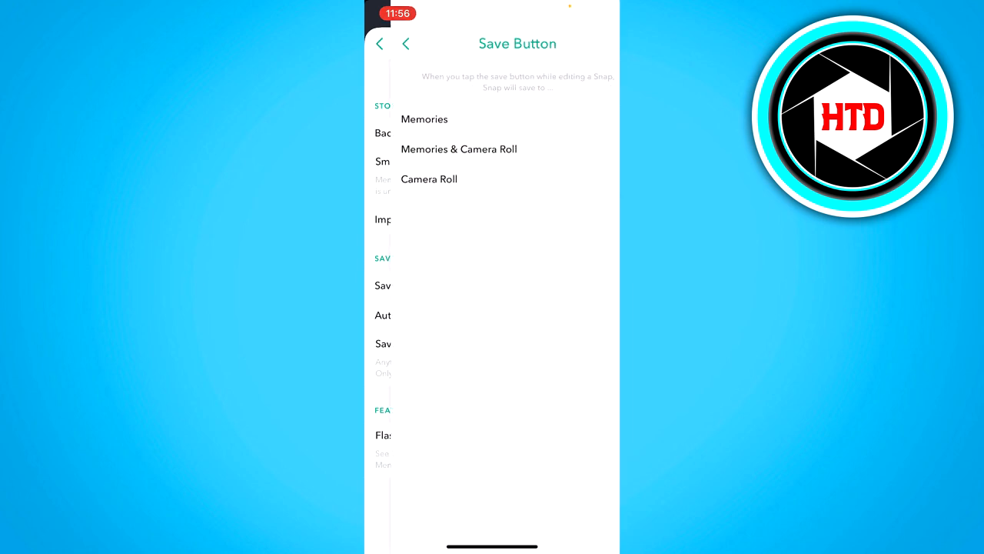
click(424, 120)
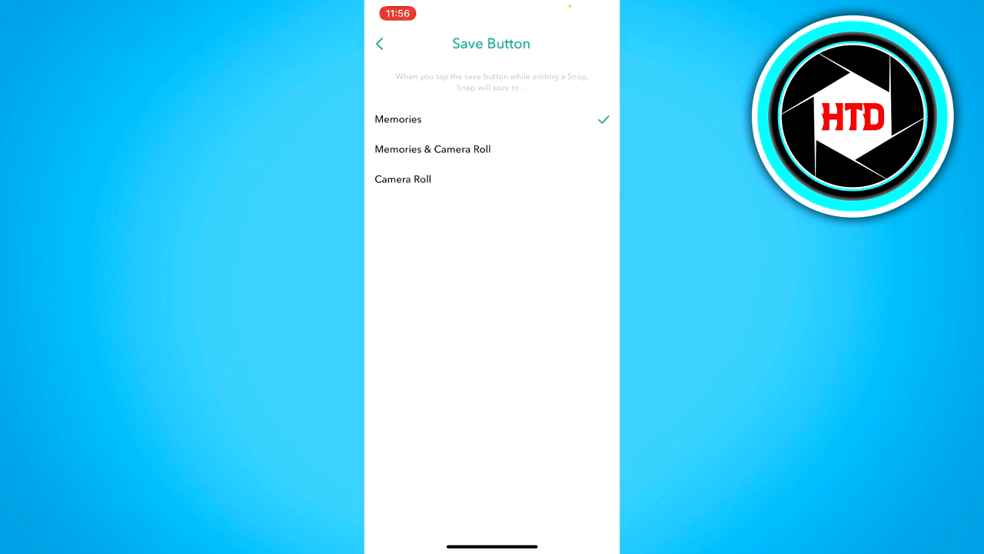
click(433, 149)
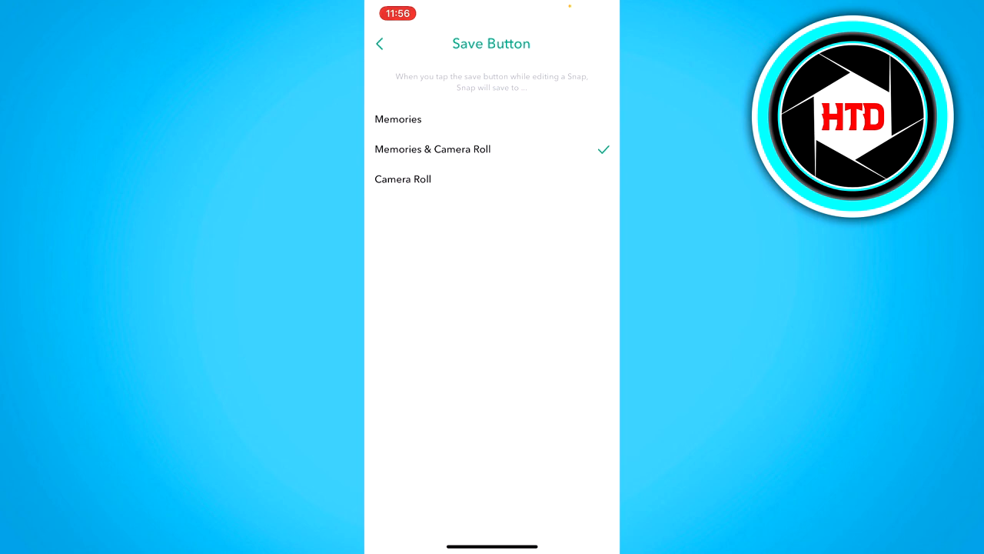
click(381, 43)
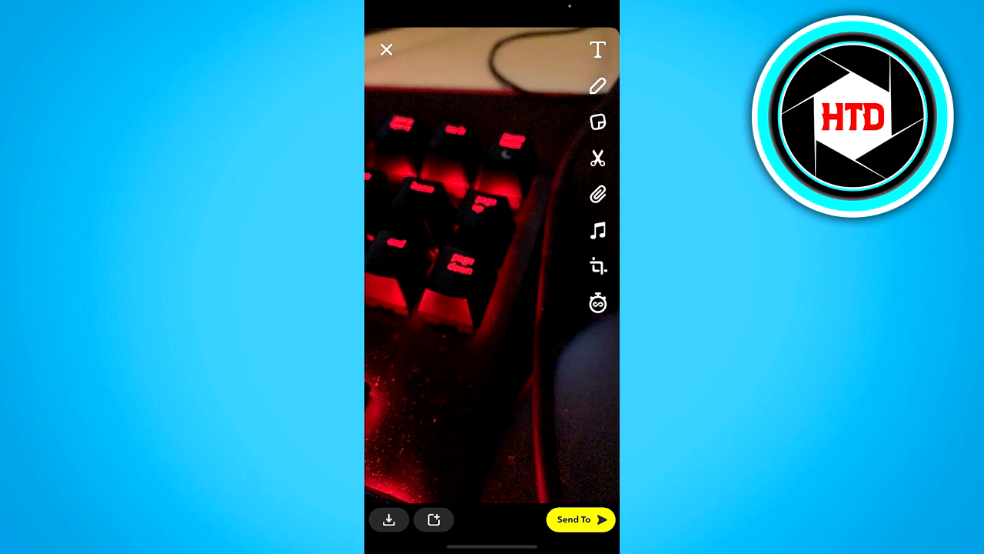
- Save the keyboard snap, confirm it under Recently Added in Memories, and return to the camera
click(386, 50)
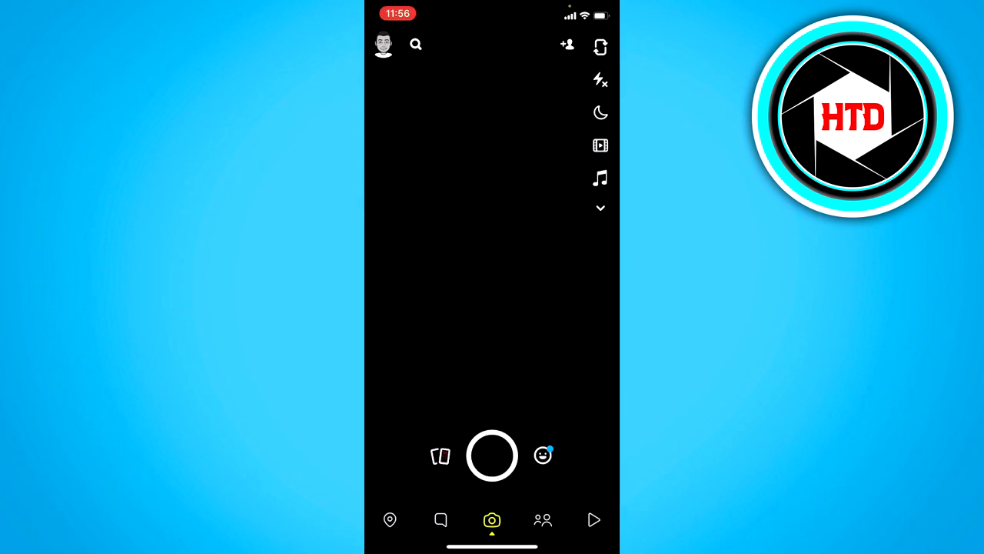
click(440, 455)
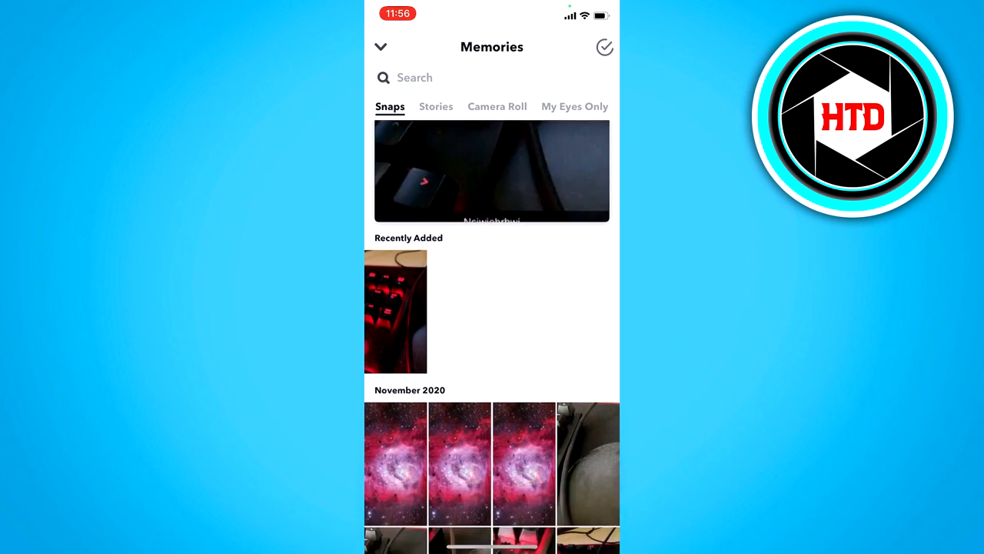
scroll(up, 3)
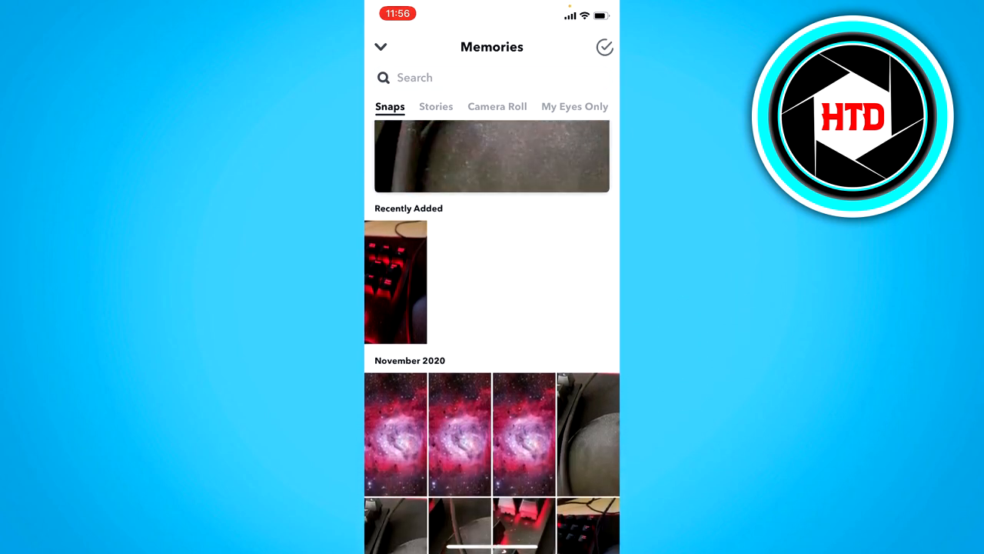
scroll(down, 3)
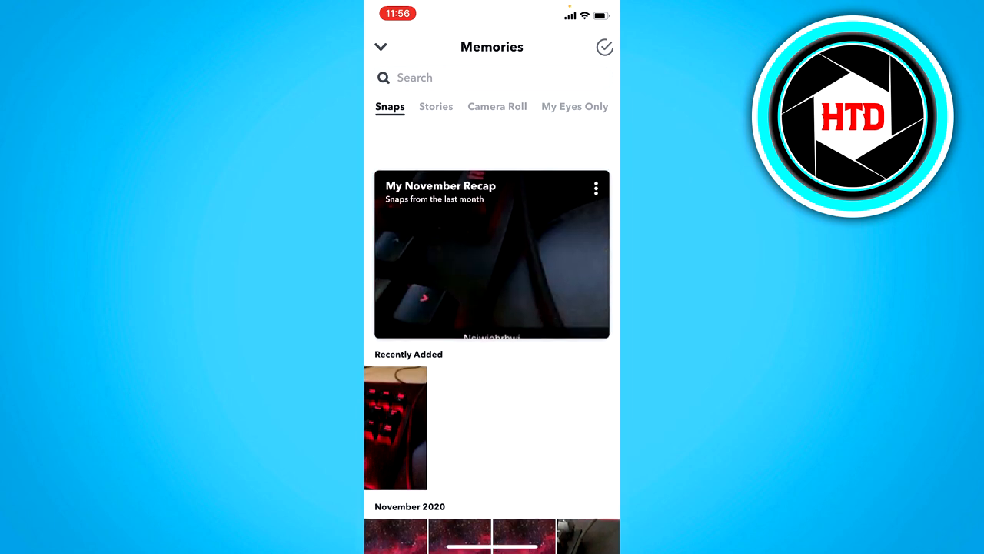
click(382, 47)
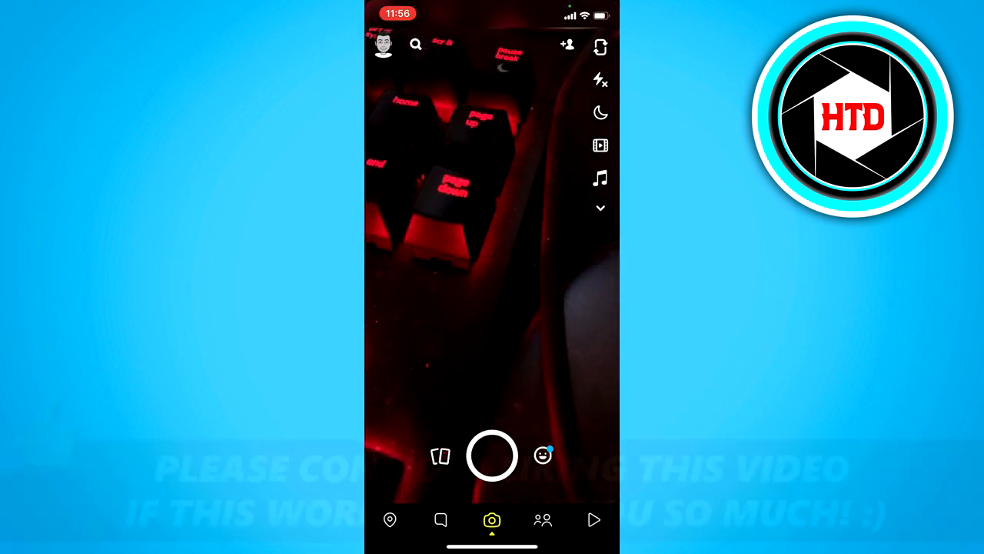